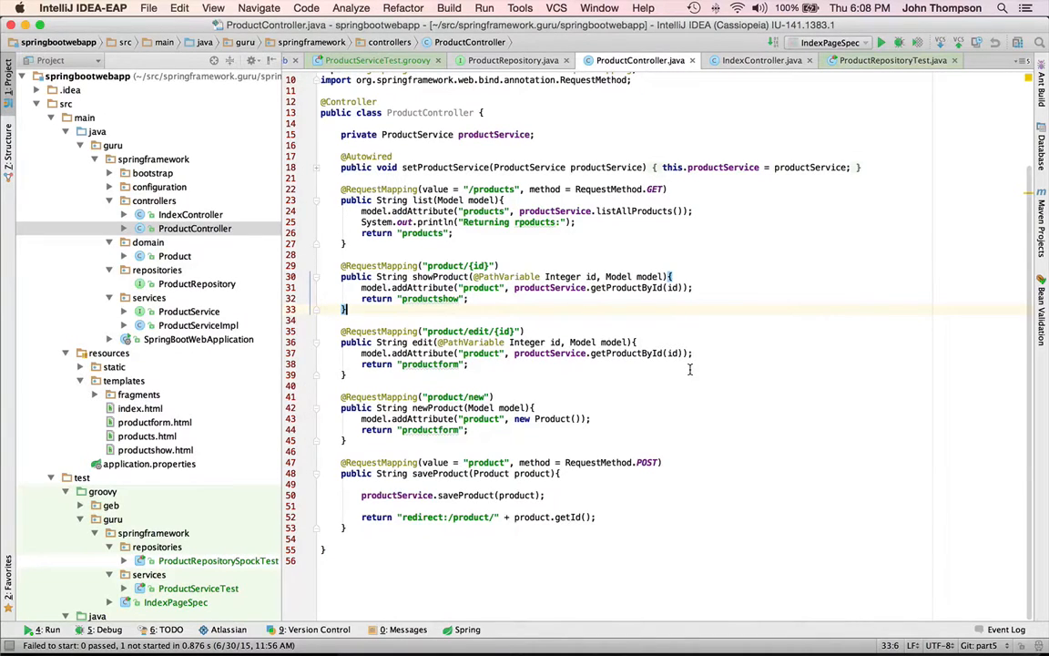
mouse_move(874, 426)
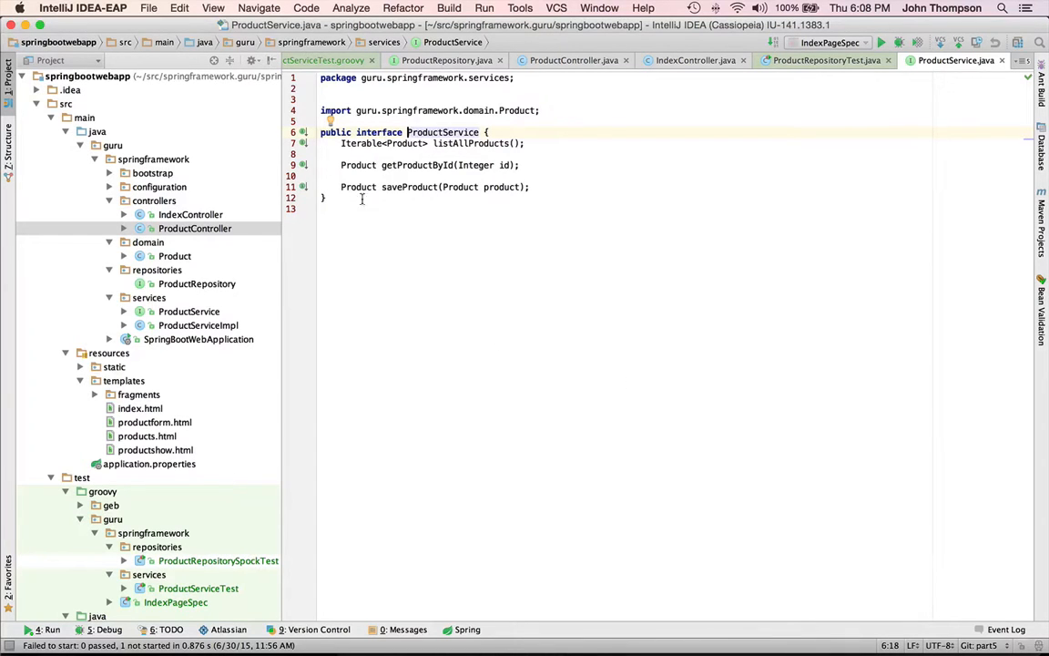
mouse_move(787, 271)
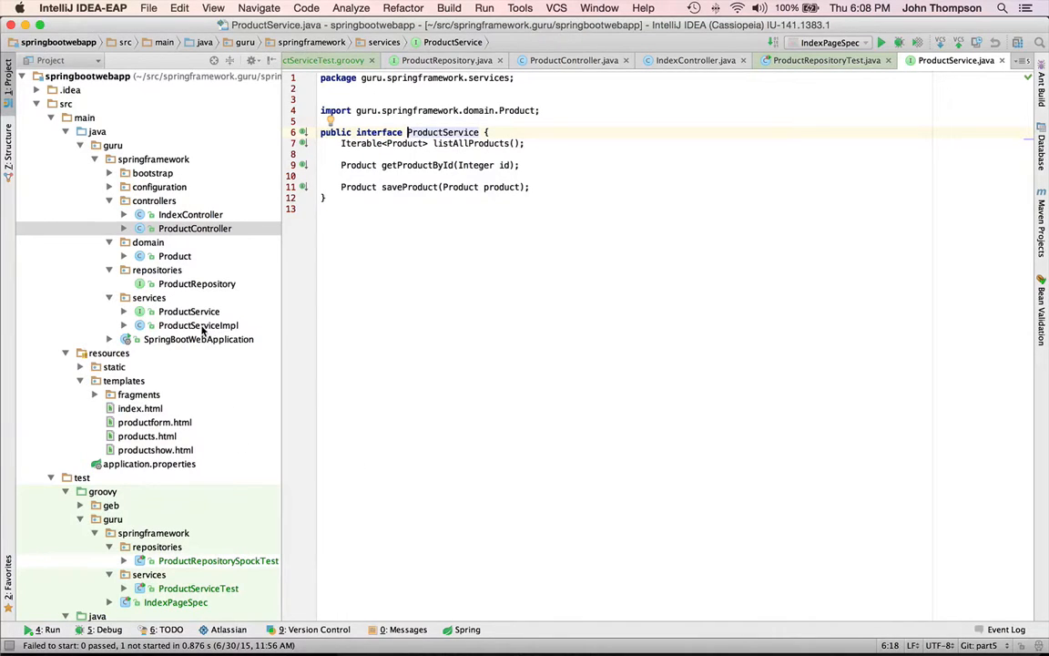
View ProductServiceImpl and ProductRepository extending CrudRepository<Product, Integer>
click(199, 324)
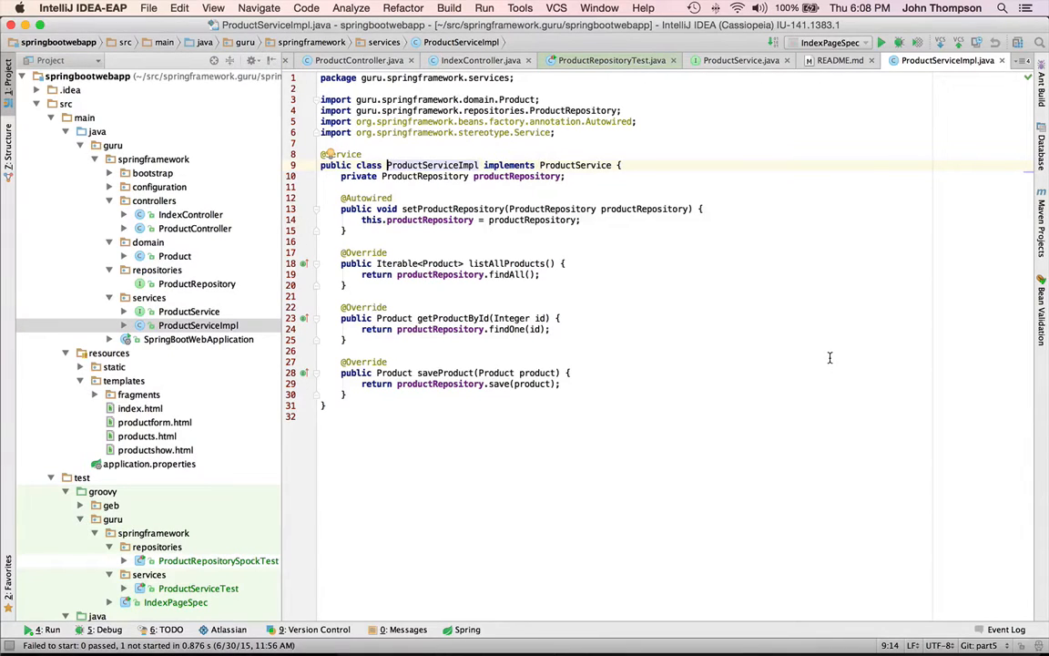
mouse_move(678, 326)
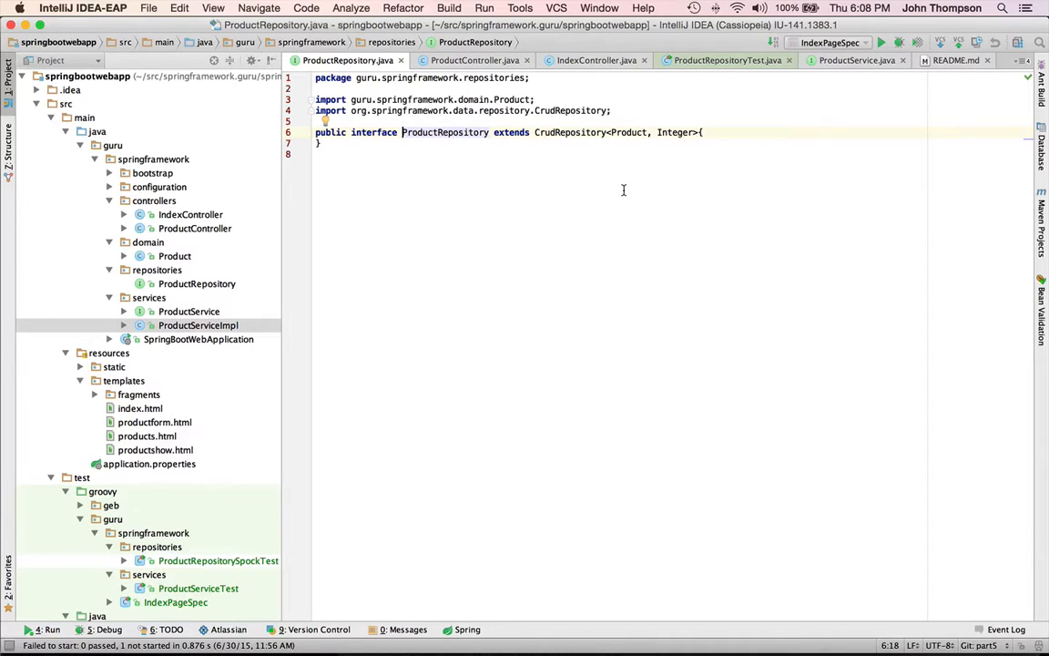
mouse_move(543, 248)
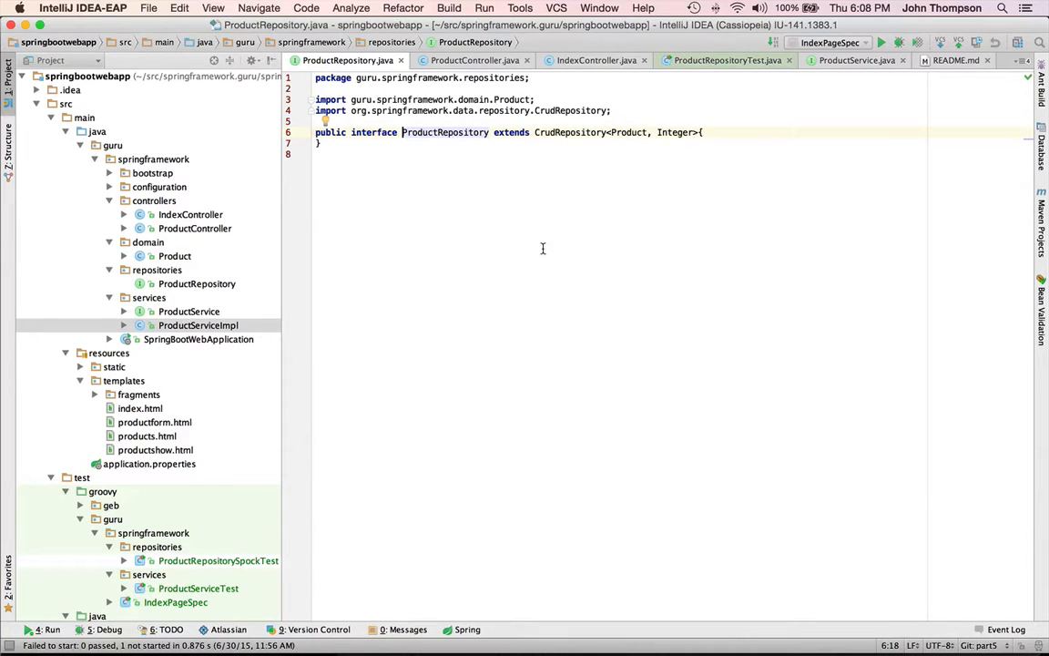
scroll(down, 3)
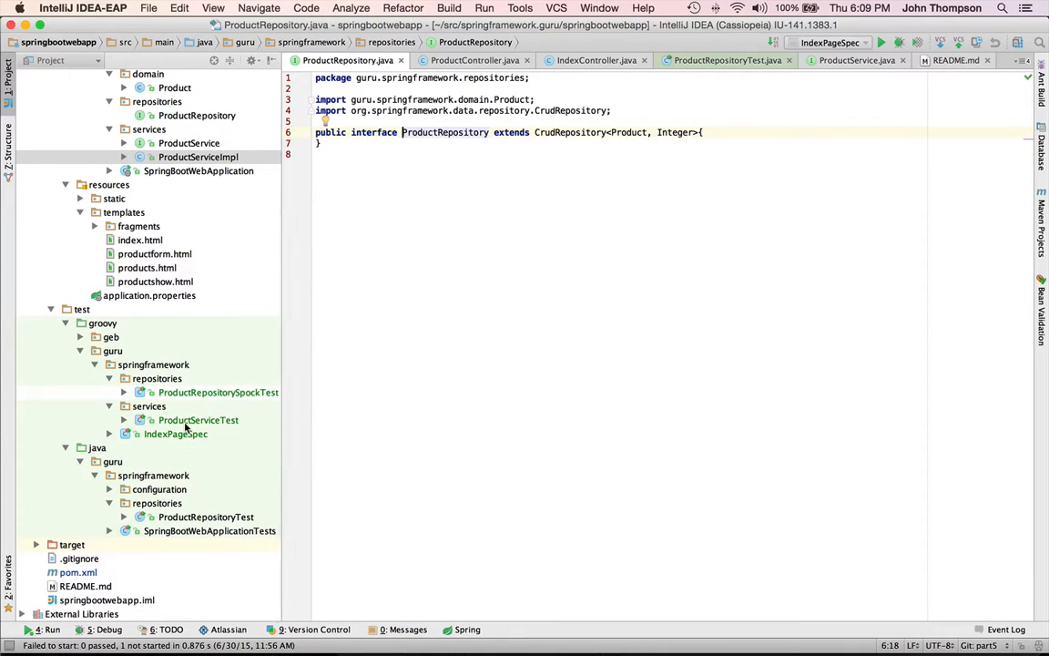
View ProductRepositorySpockTest, then ProductServiceTest with its mocked repository and two feature methods
click(218, 391)
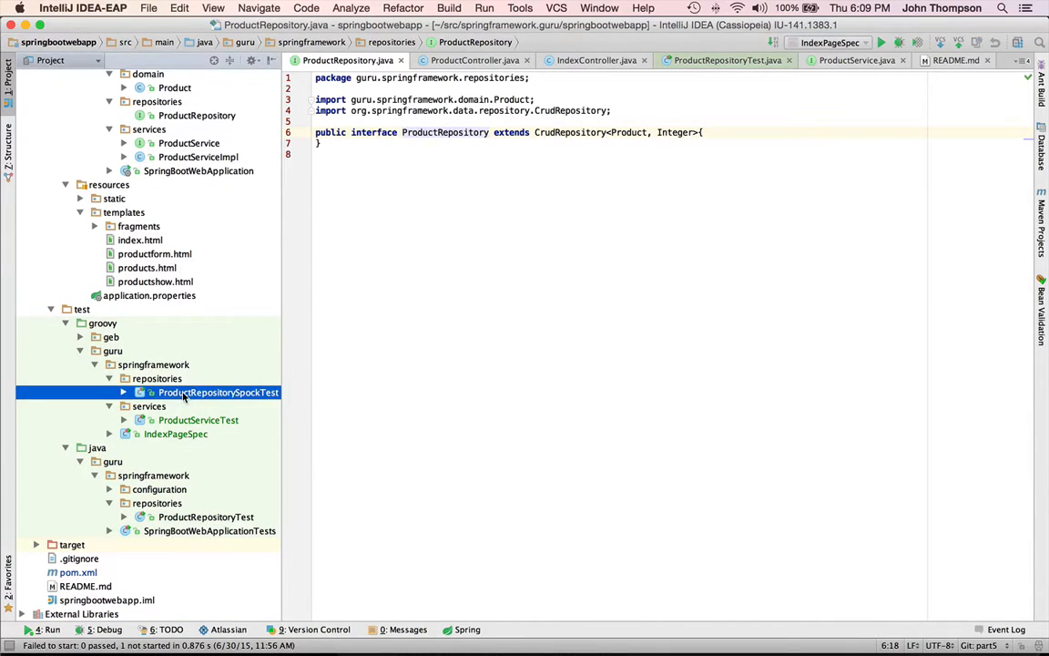
double_click(199, 465)
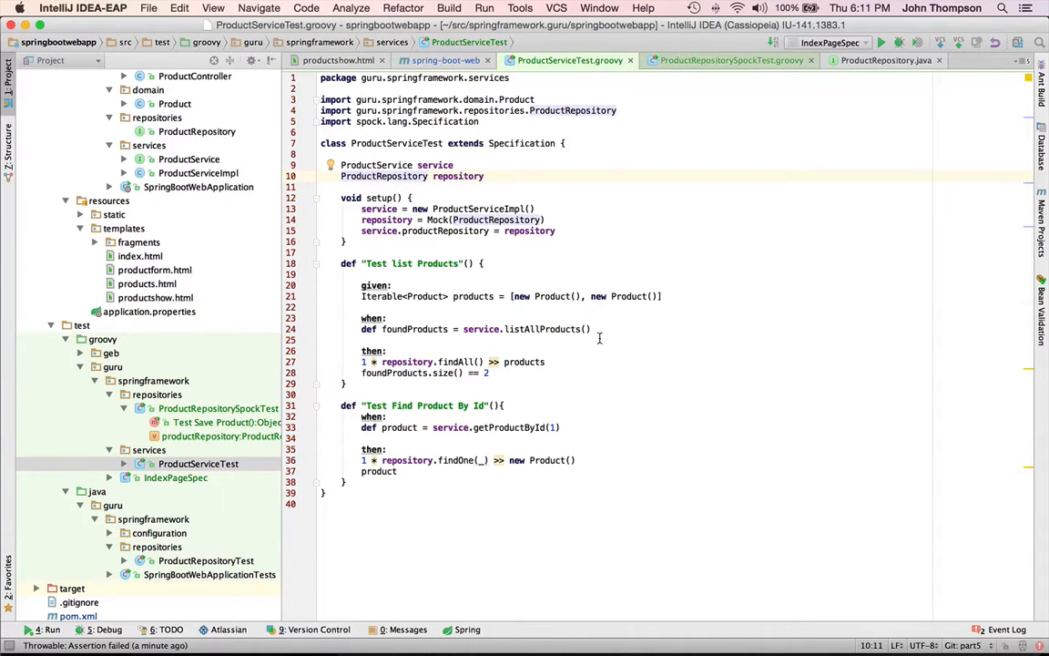
mouse_move(645, 342)
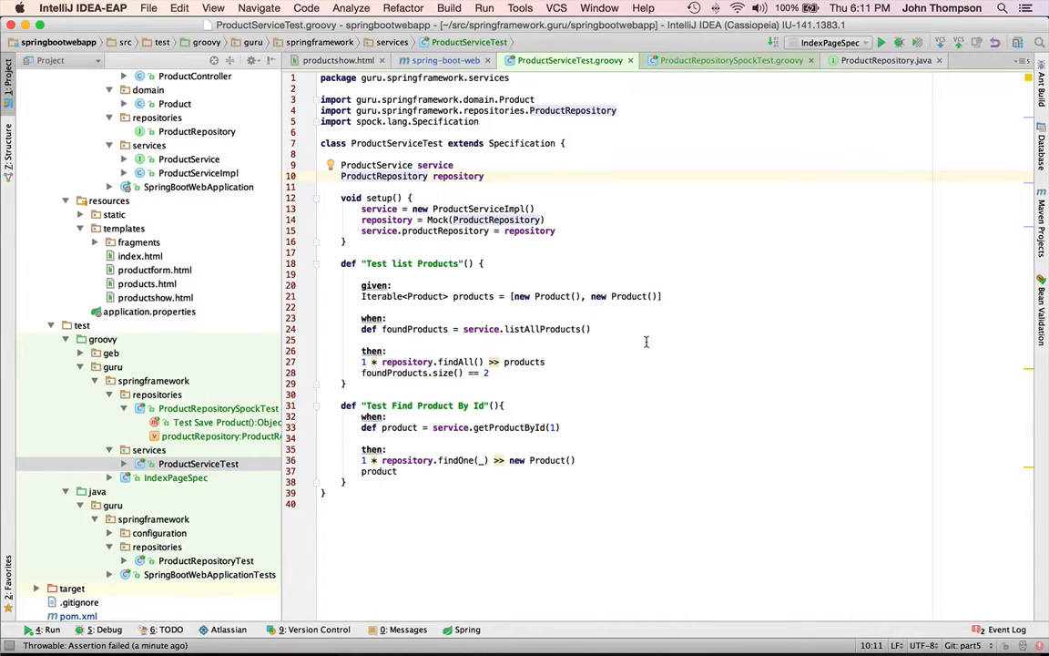
mouse_move(771, 371)
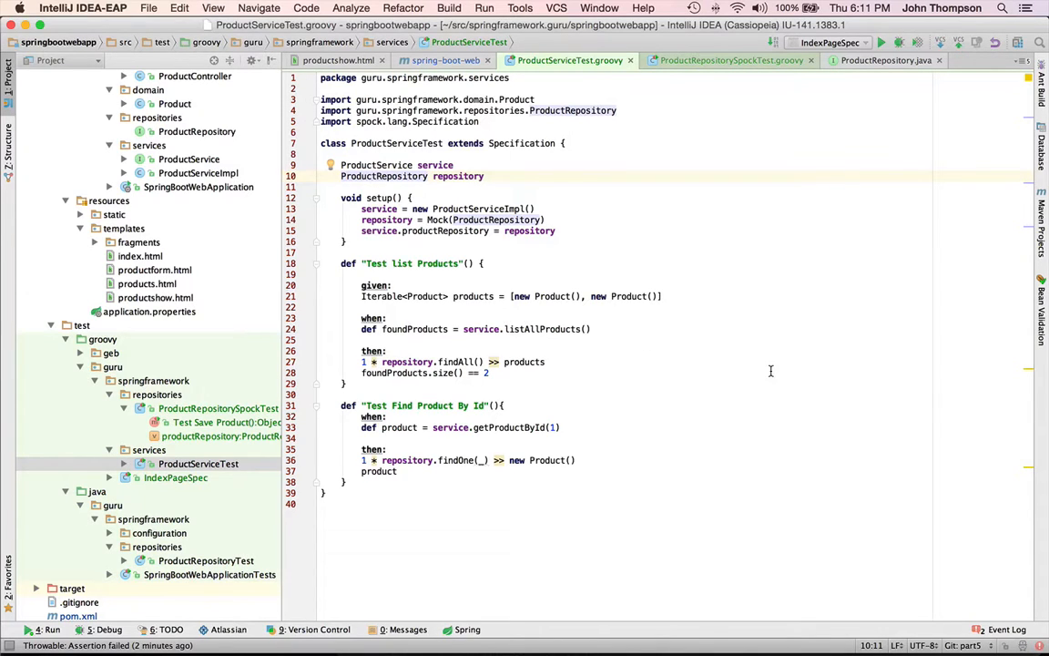
mouse_move(654, 344)
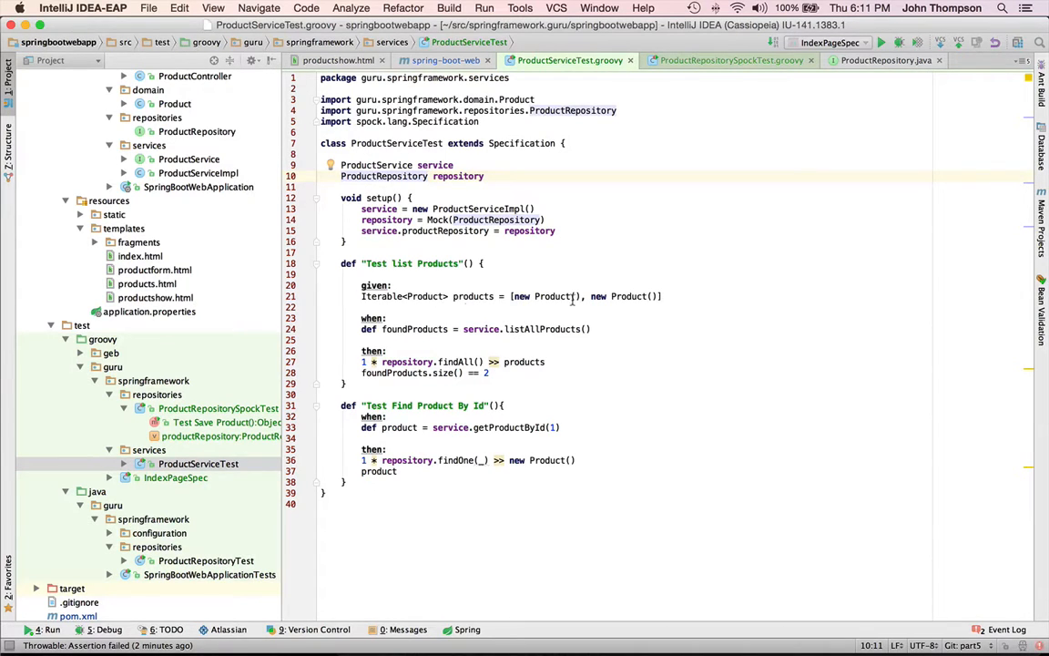
click(481, 295)
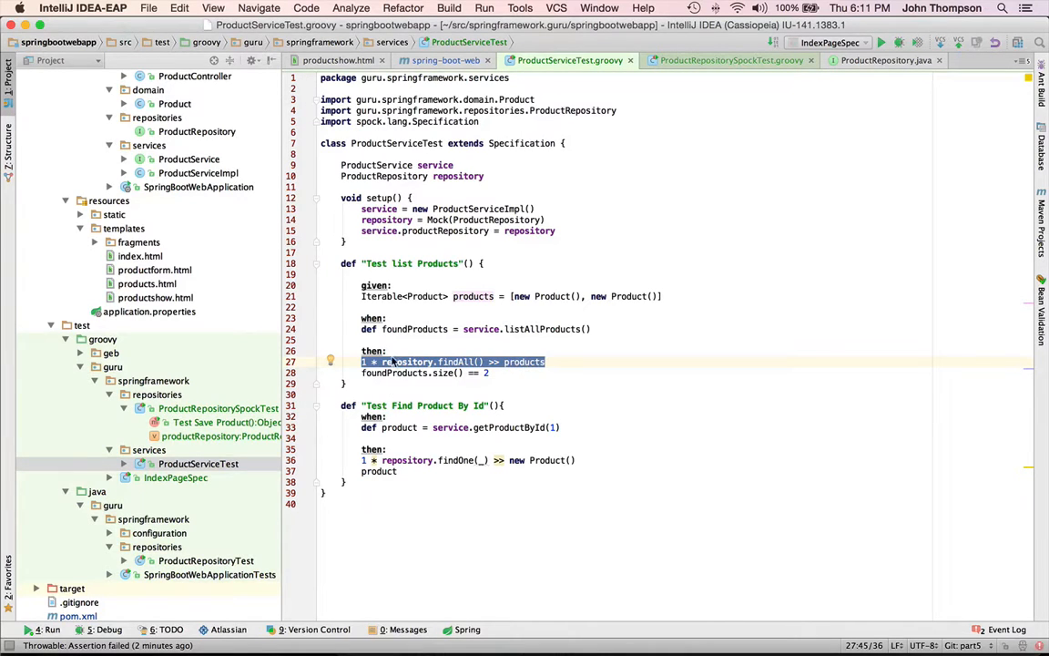
mouse_move(510, 363)
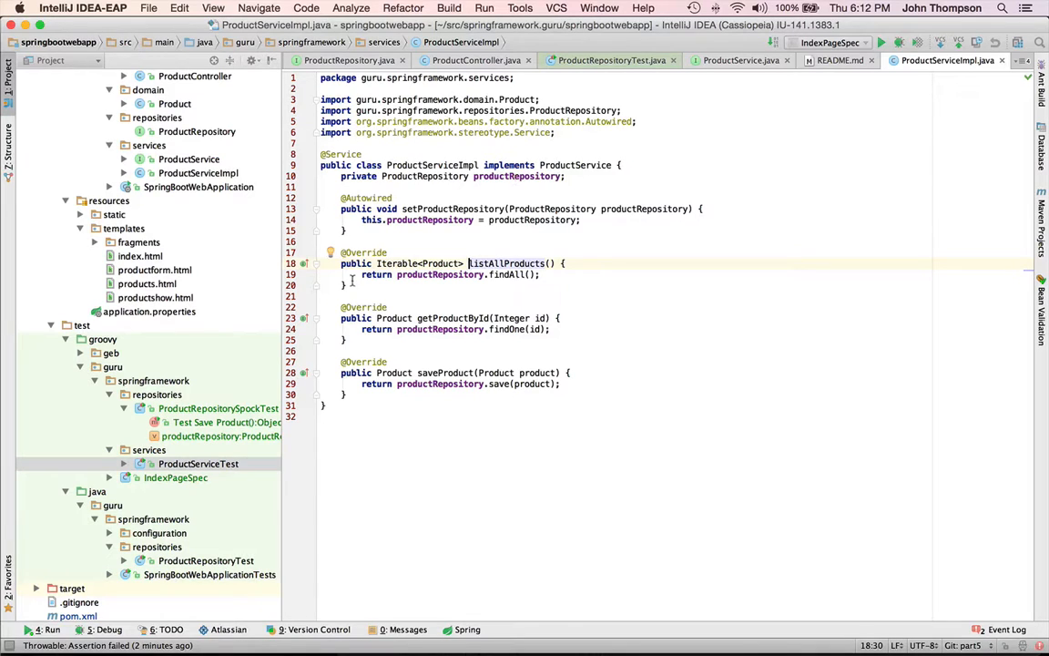
mouse_move(510, 277)
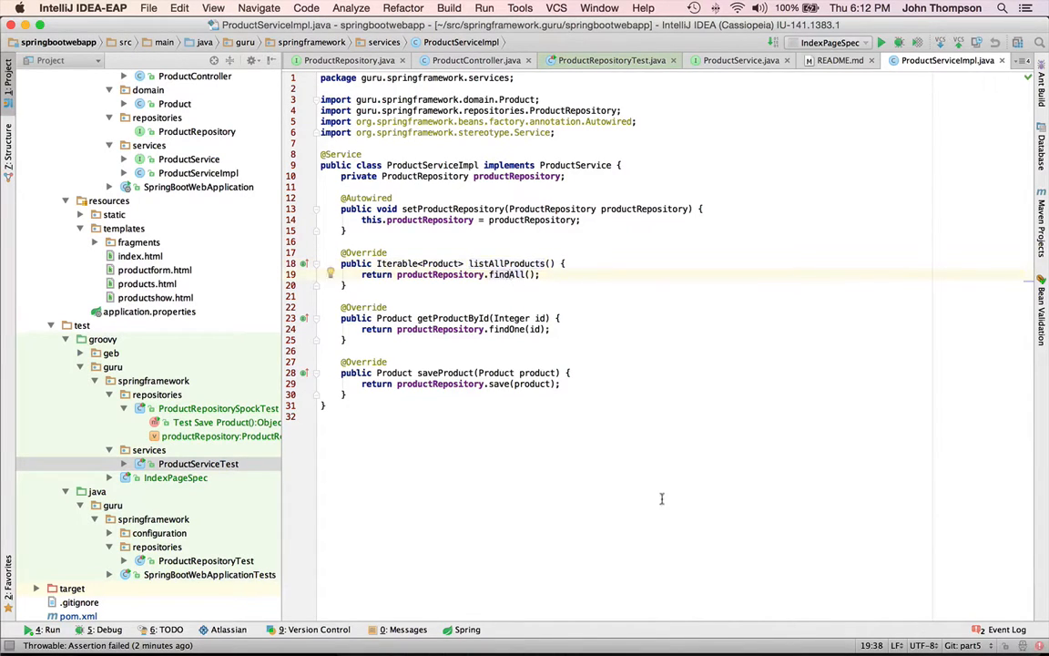
mouse_move(629, 459)
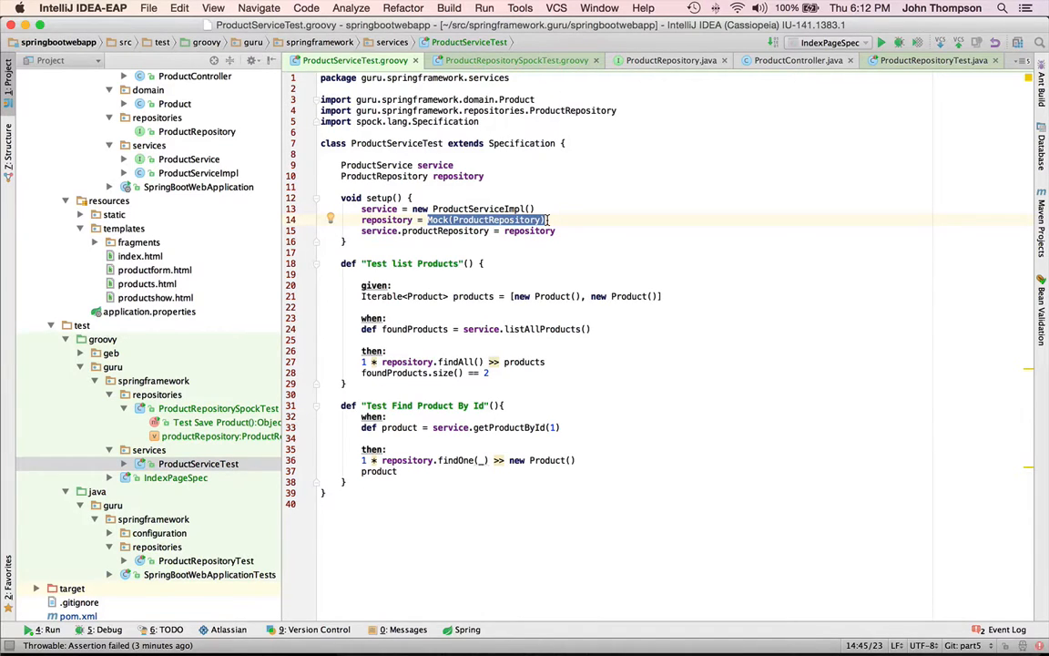
Run the 'Test list Products' feature and see it pass in the Run panel
click(417, 262)
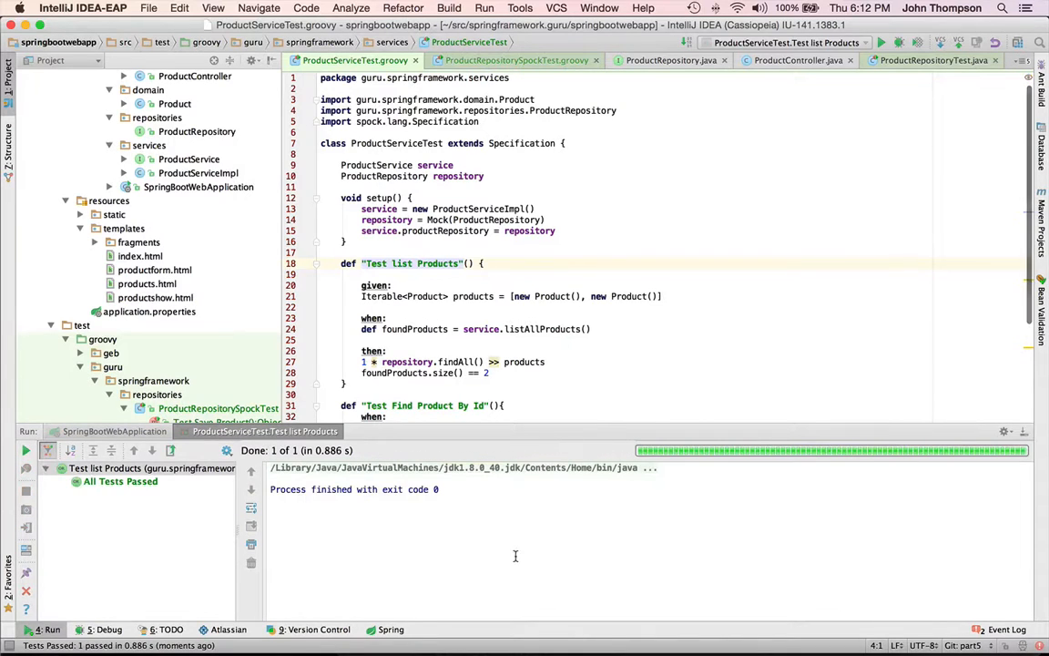
scroll(down, 3)
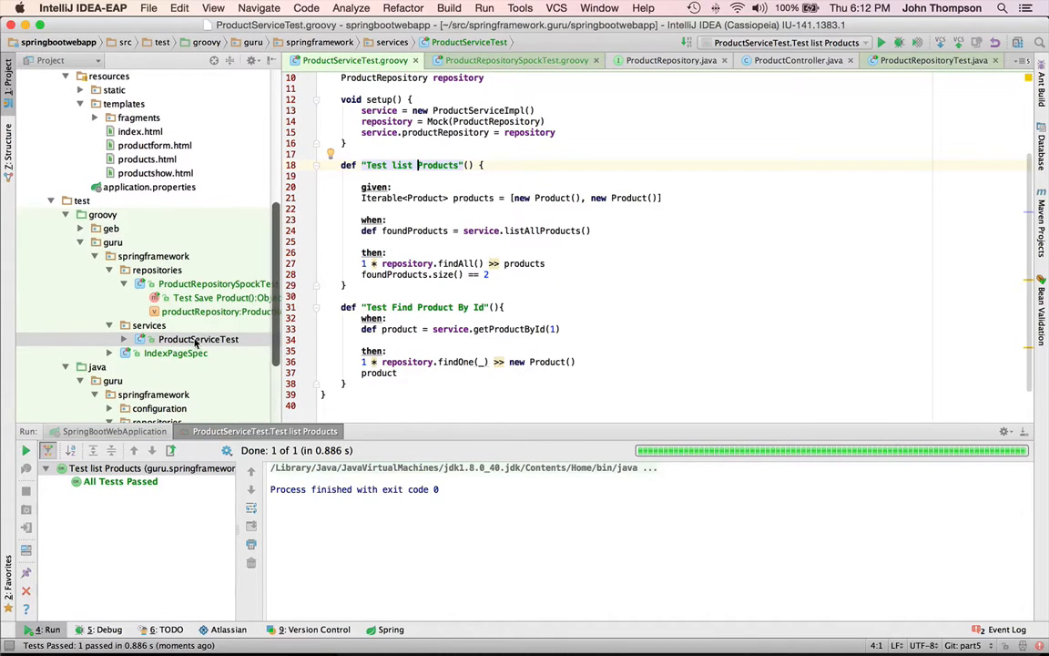
Run ProductRepositorySpockTest's 'Test Save Product' feature so it passes, reviewing its save-and-update steps
click(215, 284)
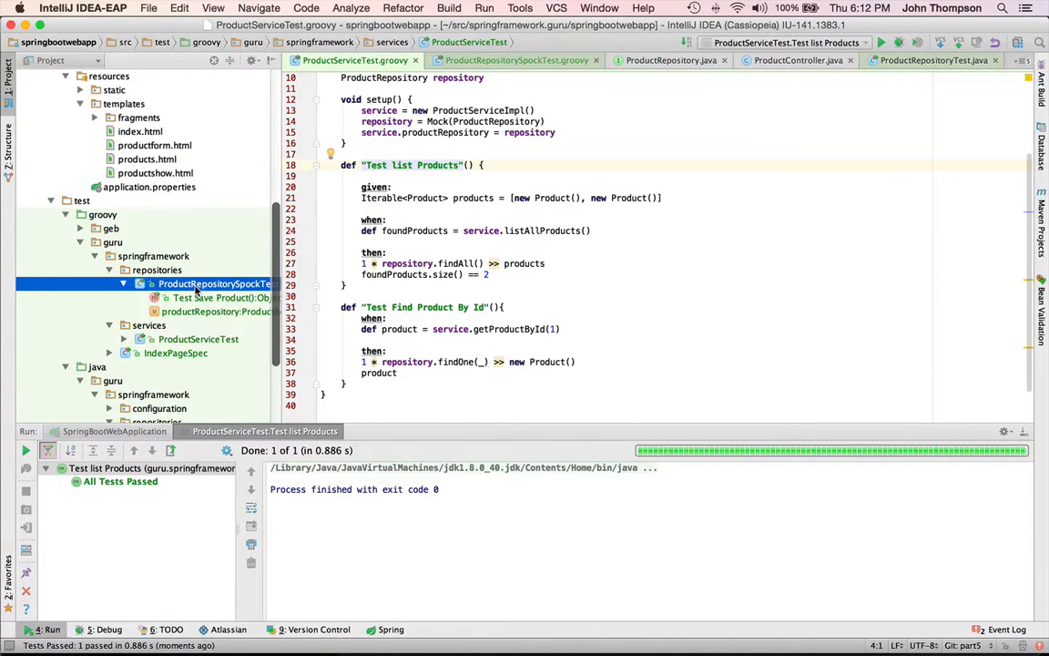
click(507, 60)
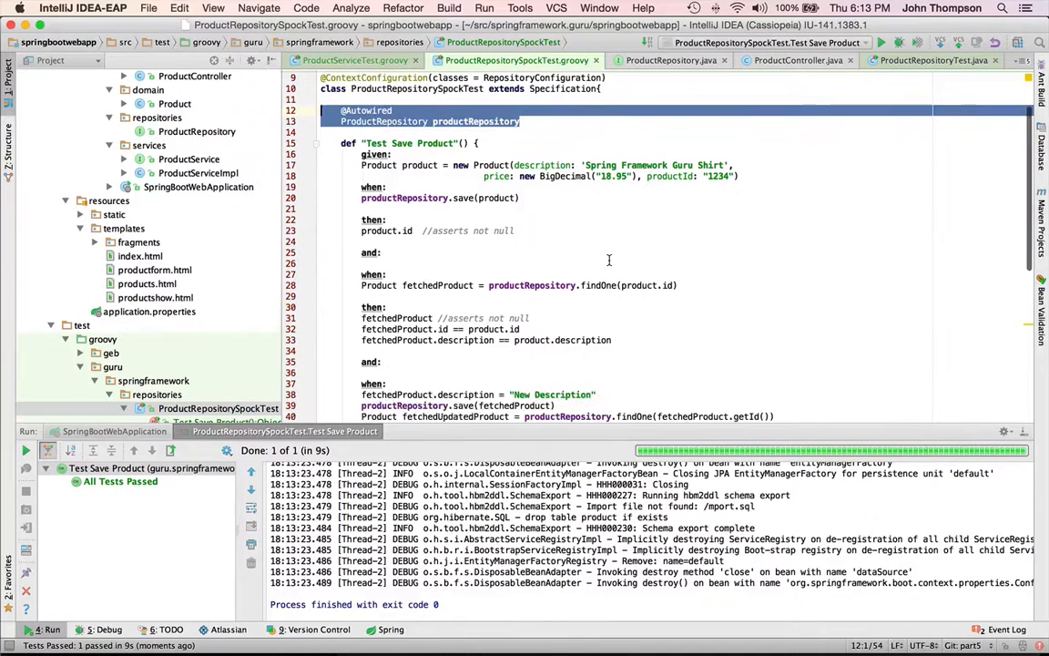
scroll(down, 3)
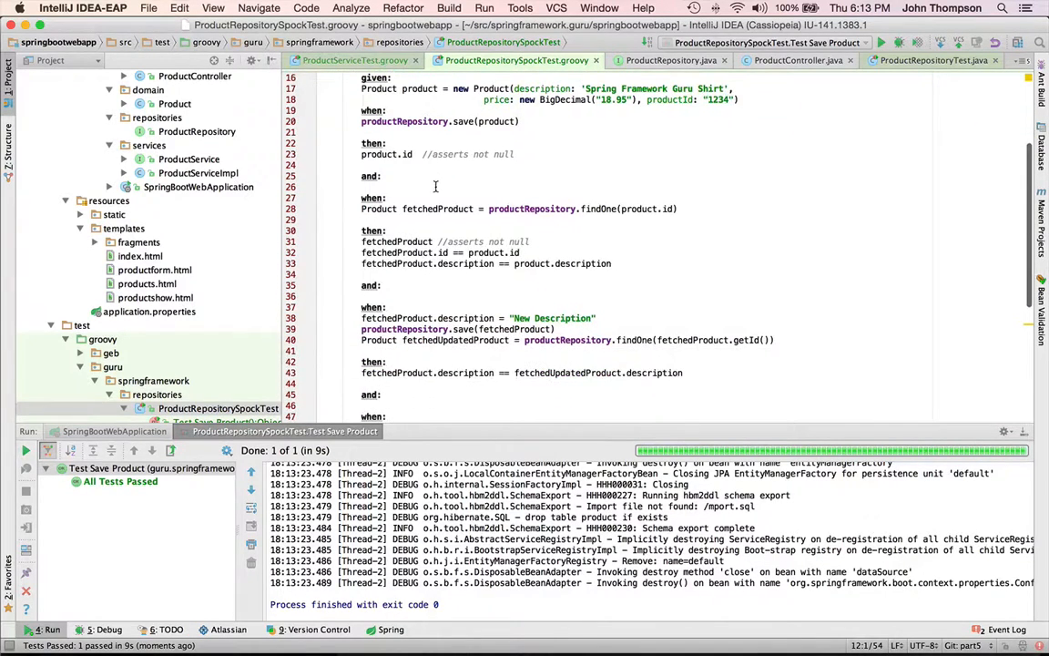
scroll(down, 3)
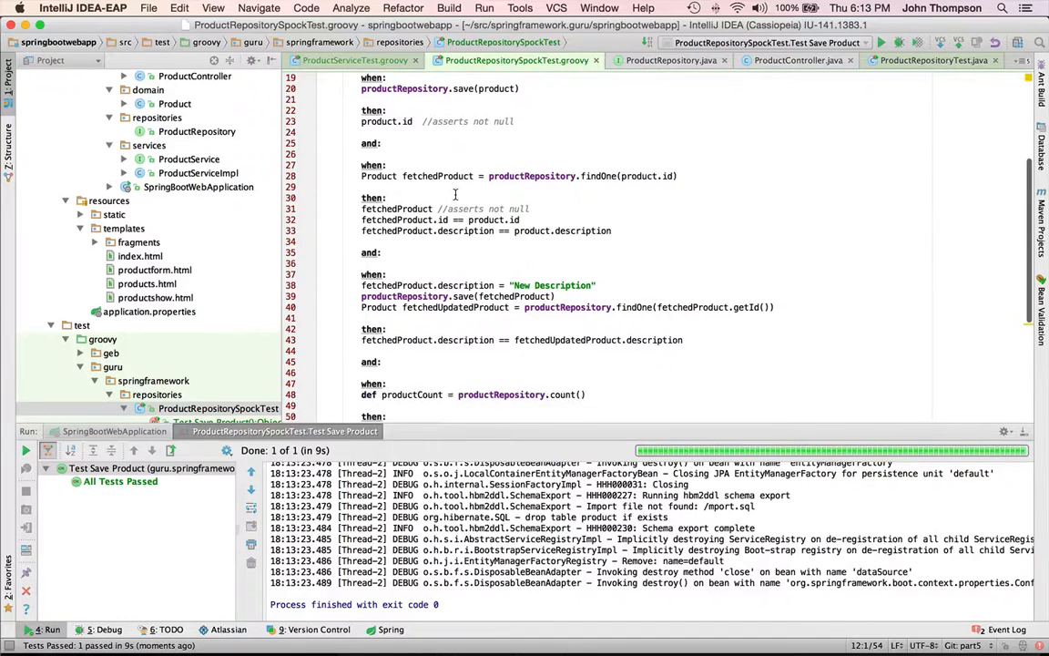